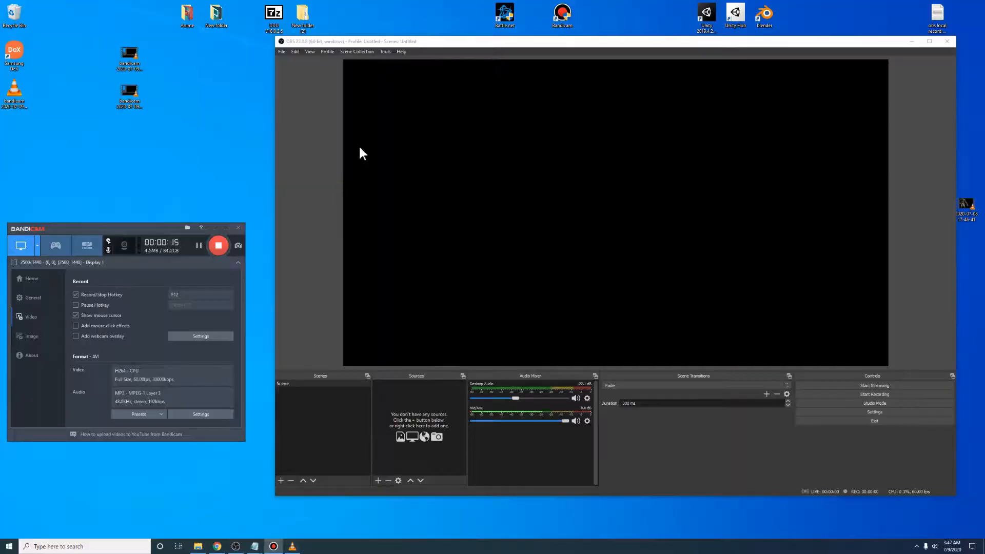
{"action": "mouse_move", "coordinate": [390, 396]}
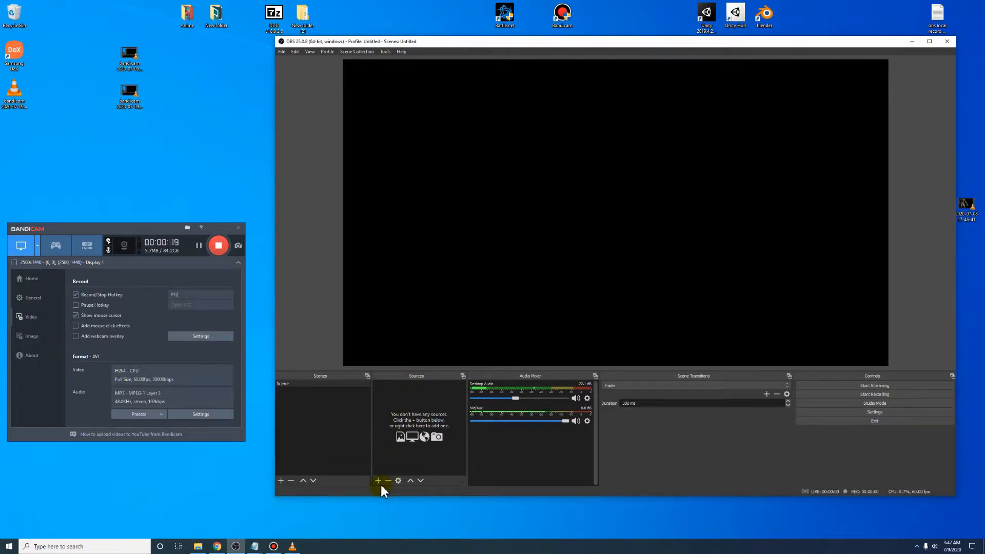
Begin adding a new Video Capture Device source from the Sources list
{"action": "left_click", "coordinate": [380, 480]}
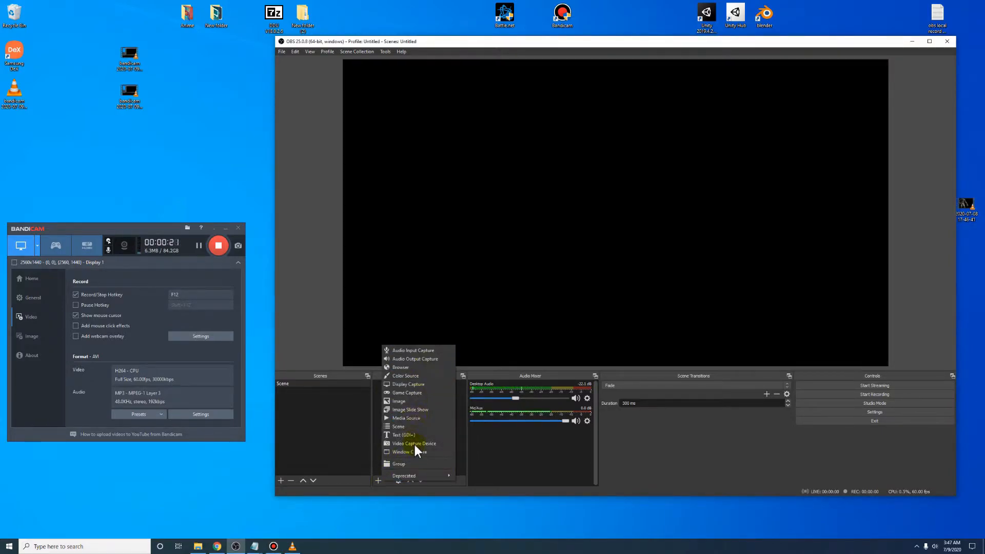
{"action": "mouse_move", "coordinate": [419, 443]}
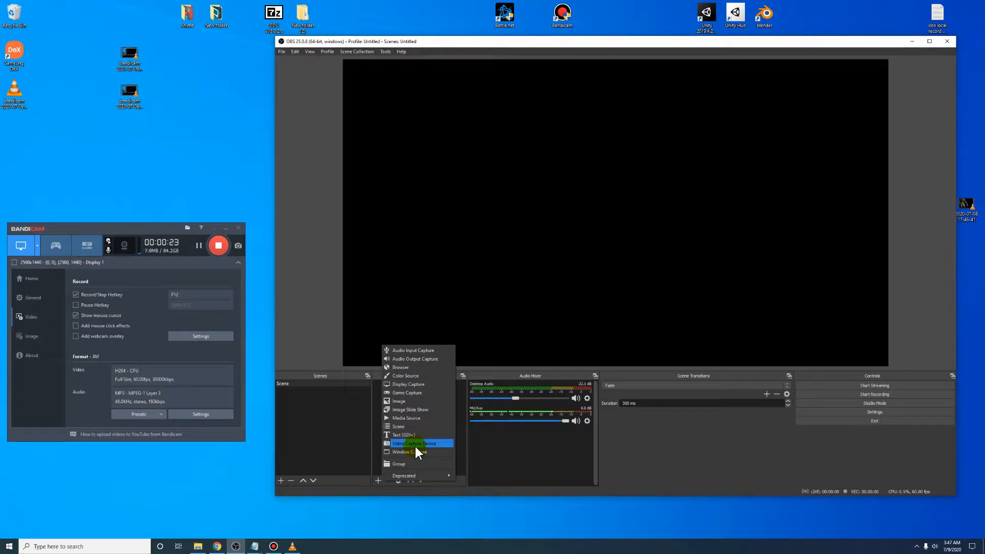
{"action": "left_click", "coordinate": [415, 443]}
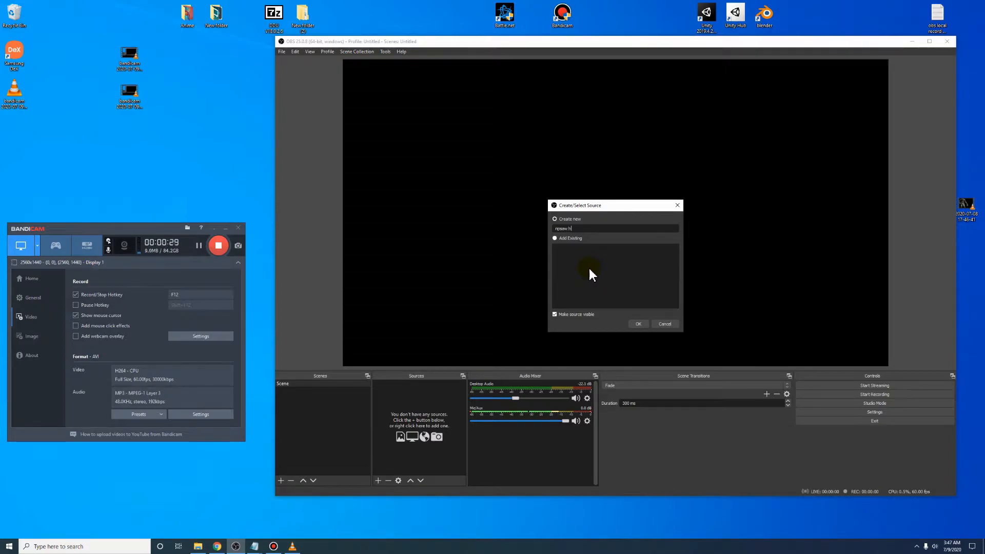
Create the ripsaw hd source at 60 FPS with 709 colour space and Partial range, and apply it
{"action": "left_click", "coordinate": [638, 323]}
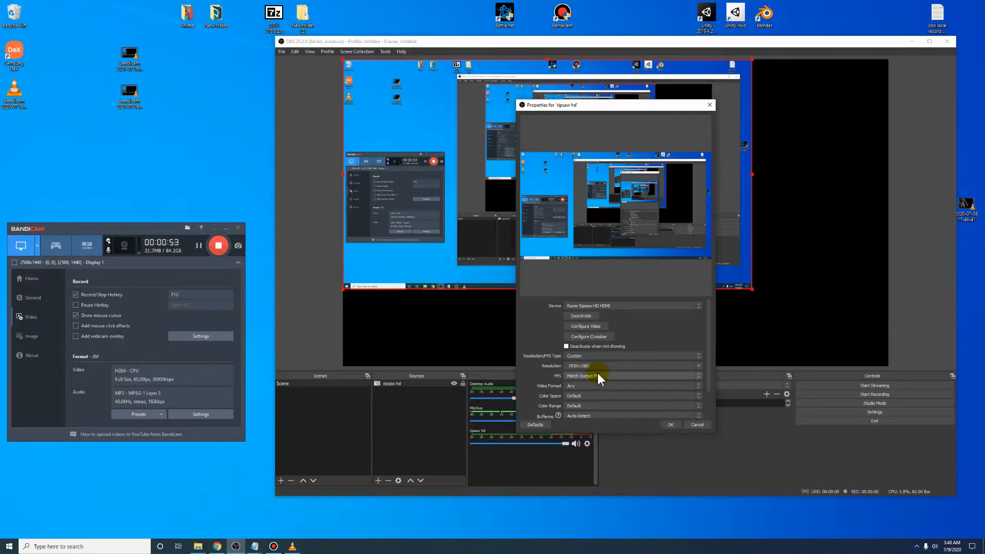
{"action": "left_click", "coordinate": [632, 375]}
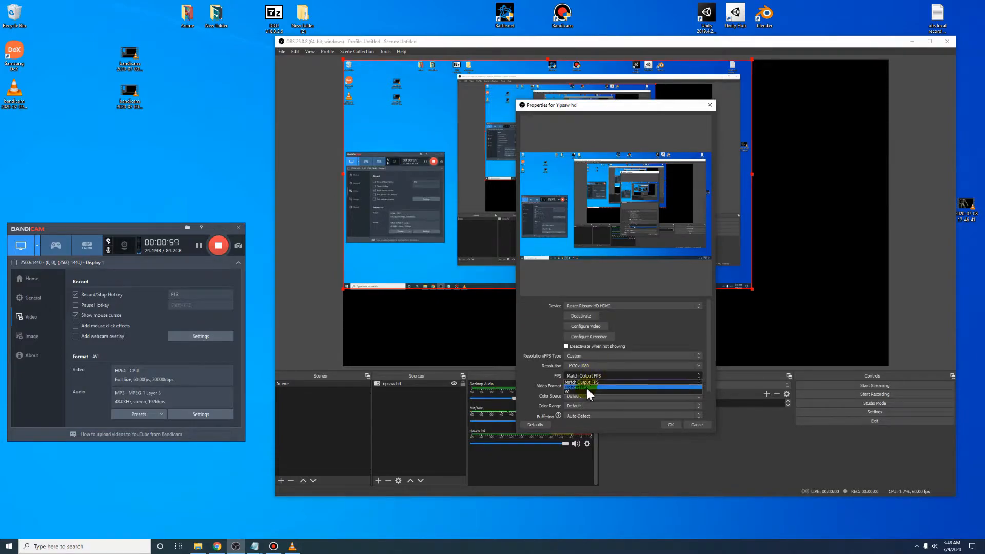
{"action": "left_click", "coordinate": [591, 392]}
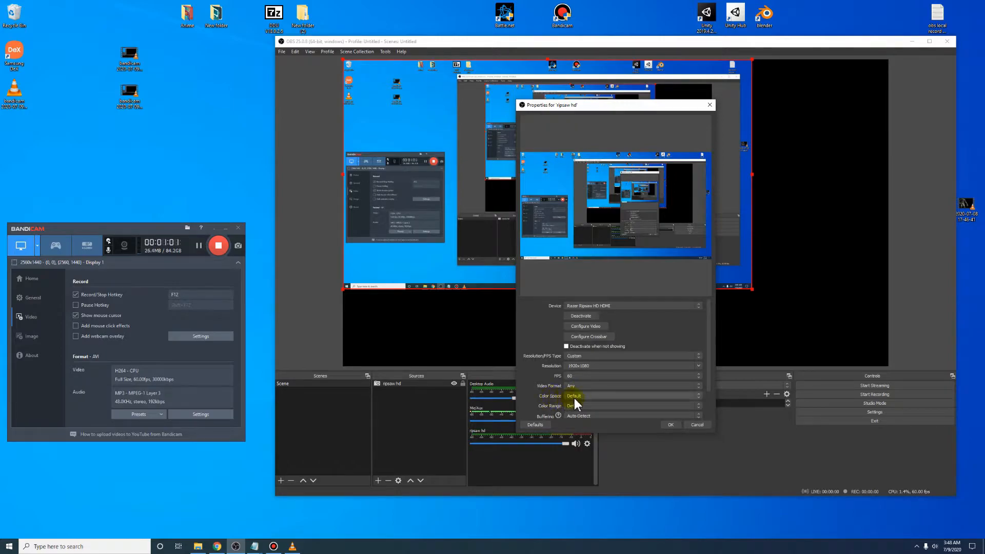
{"action": "left_click", "coordinate": [631, 396]}
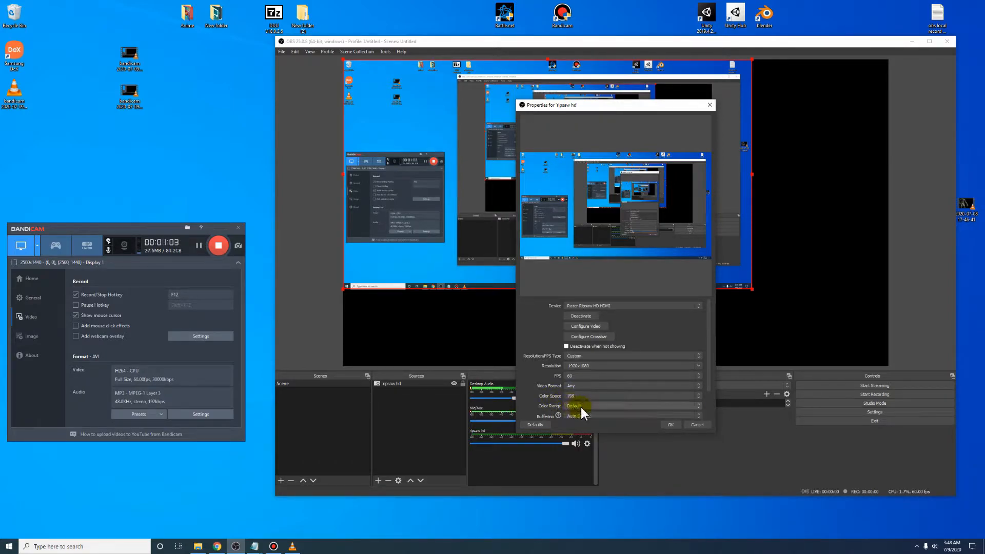
{"action": "left_click", "coordinate": [630, 405]}
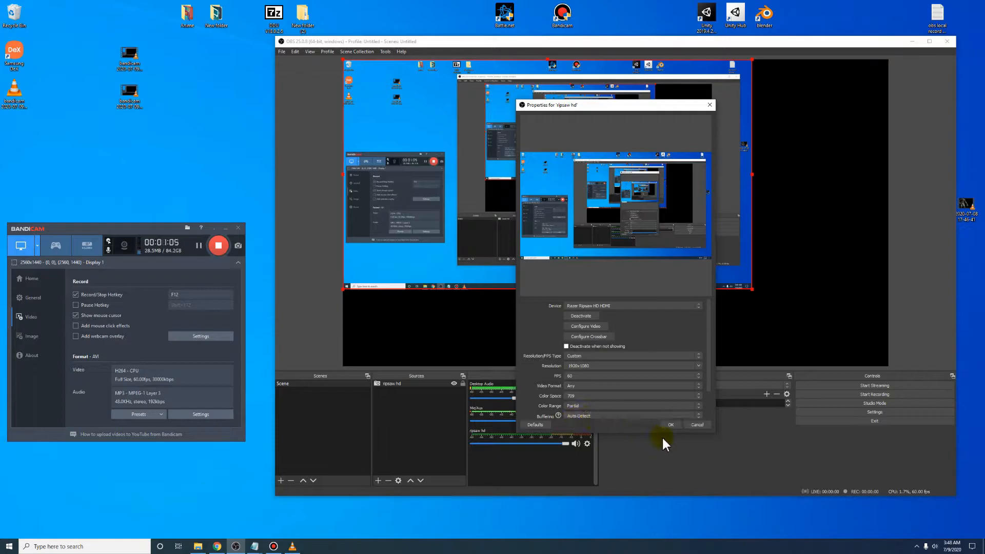
{"action": "left_click", "coordinate": [671, 425]}
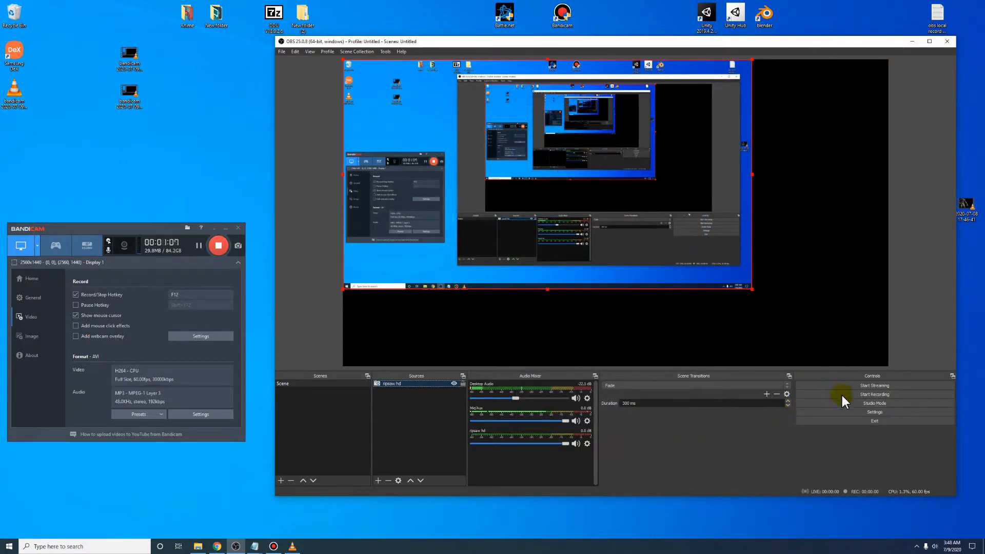
Bring up Settings > Output on the Recording tab with Advanced output mode
{"action": "left_click", "coordinate": [875, 413]}
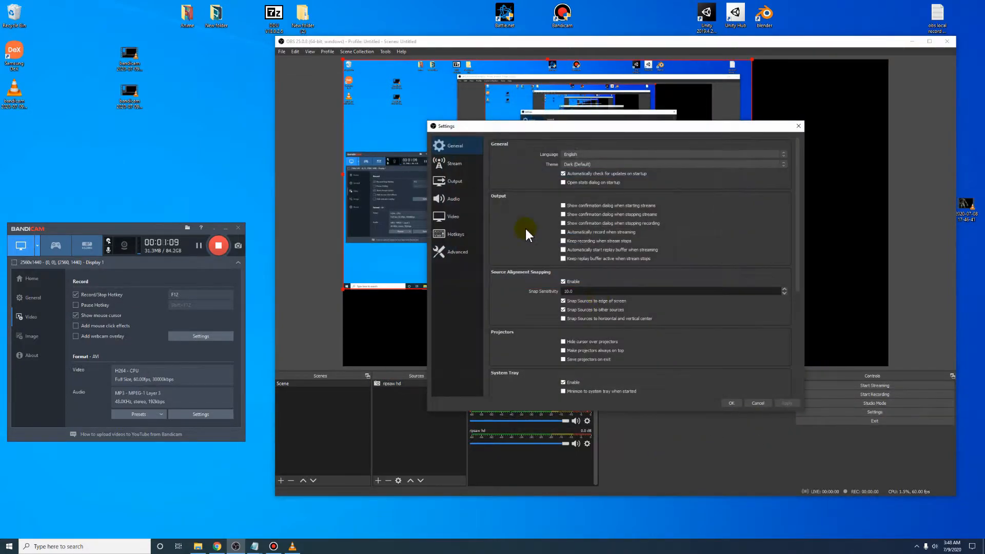
{"action": "left_click", "coordinate": [455, 181]}
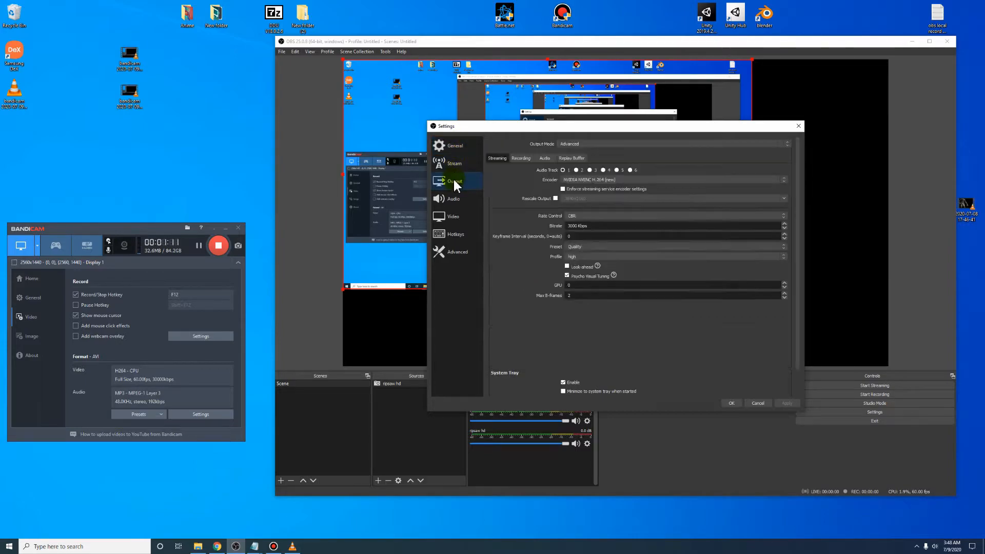
{"action": "left_click", "coordinate": [521, 158]}
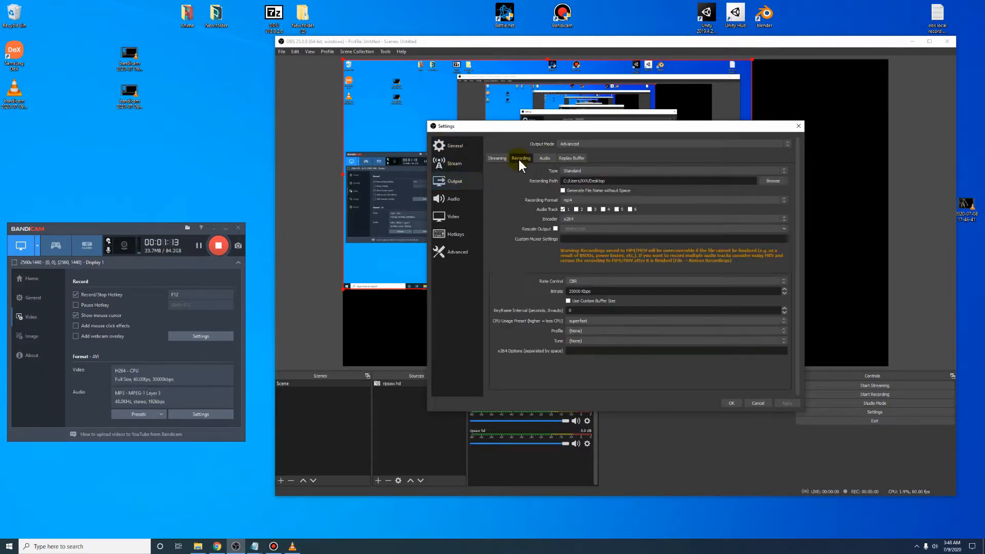
{"action": "left_click", "coordinate": [673, 144]}
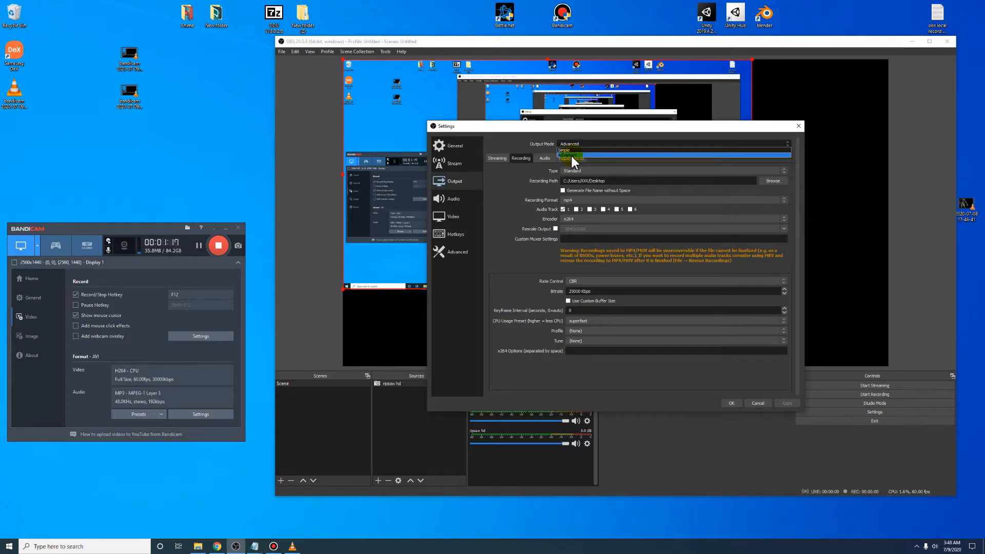
{"action": "left_click", "coordinate": [574, 156]}
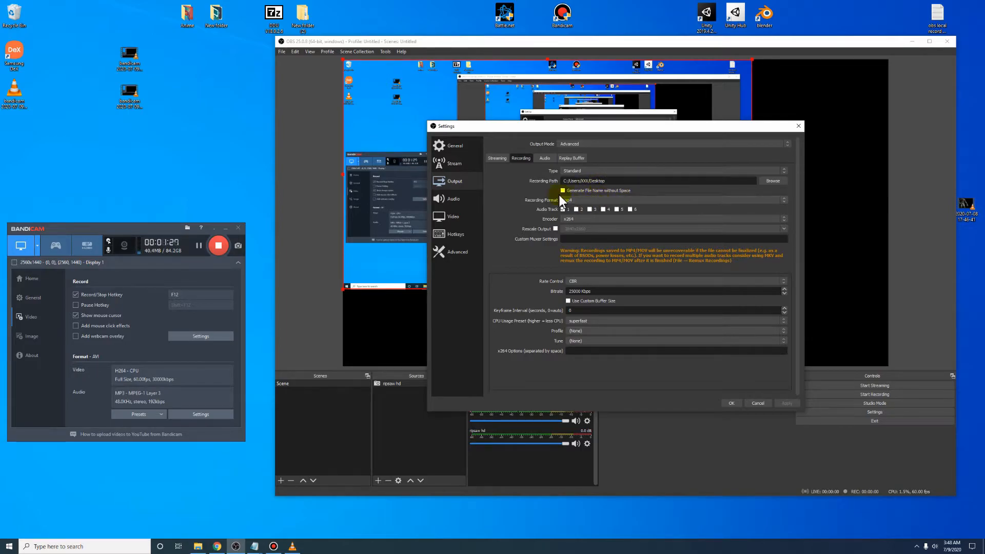
Choose mp4 recording format and switch the recording encoder to NVENC H.264
{"action": "left_click", "coordinate": [676, 199]}
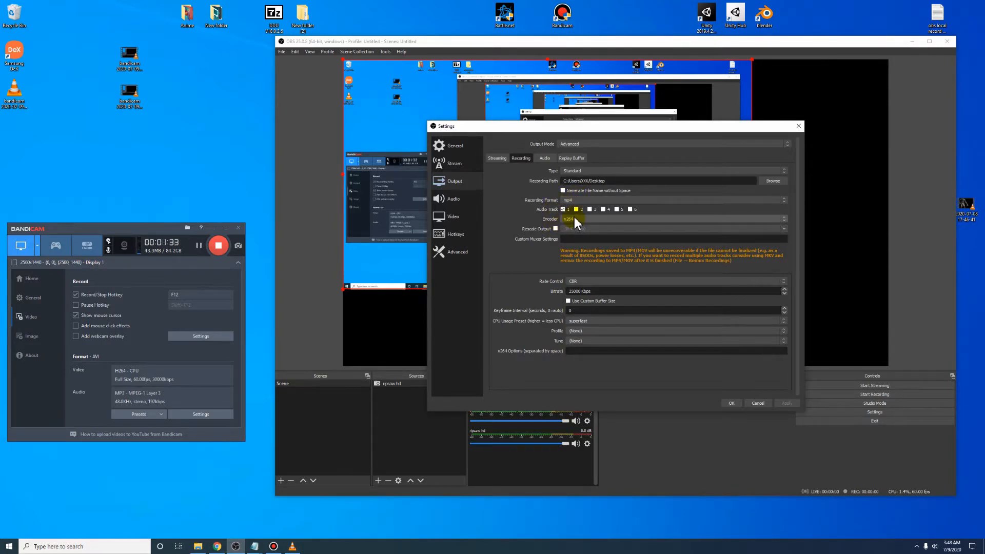
{"action": "left_click", "coordinate": [562, 209]}
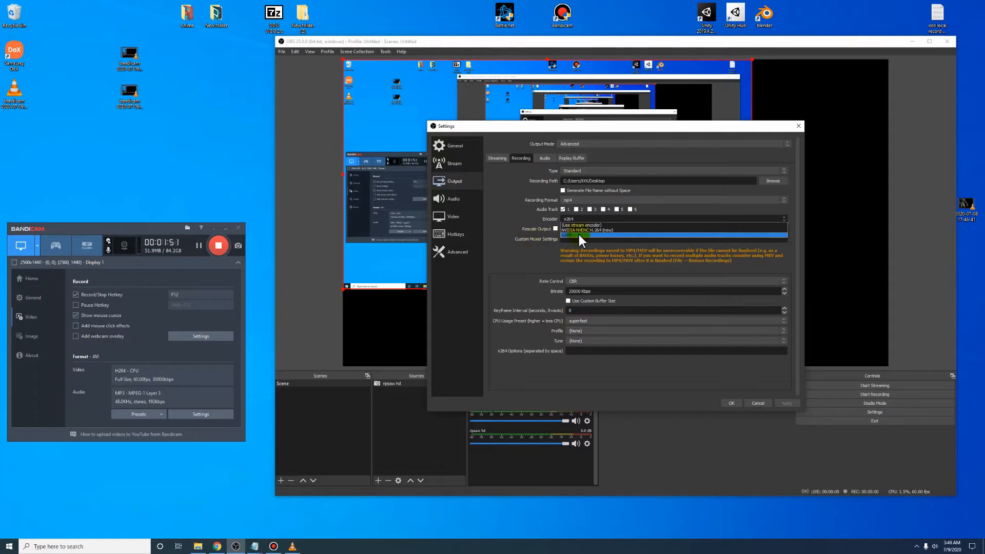
{"action": "left_click", "coordinate": [577, 236]}
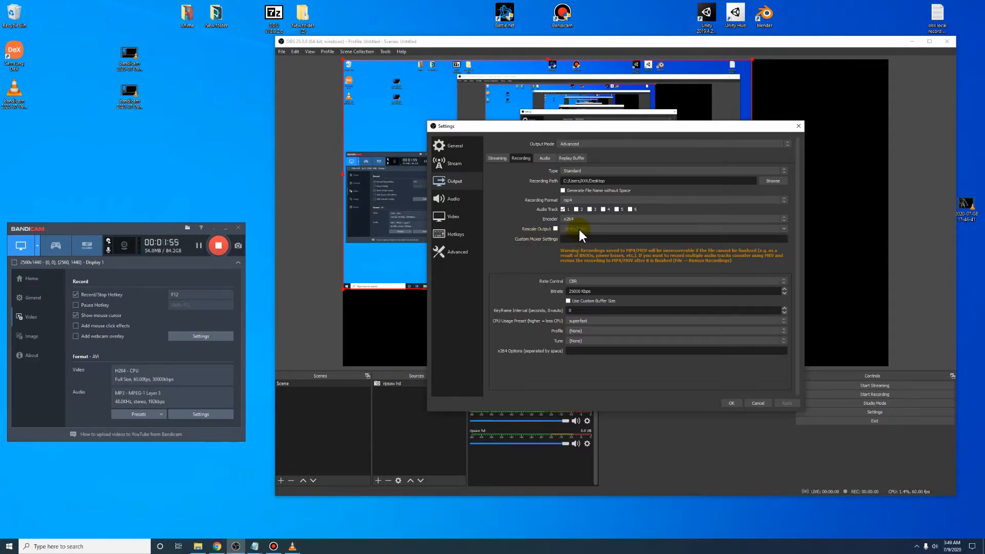
{"action": "mouse_move", "coordinate": [552, 282]}
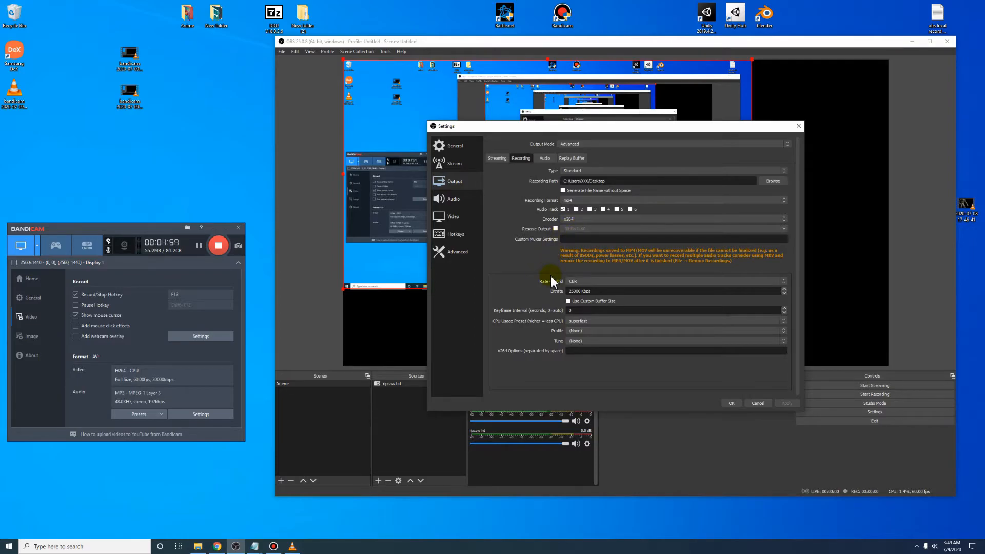
{"action": "mouse_move", "coordinate": [556, 269]}
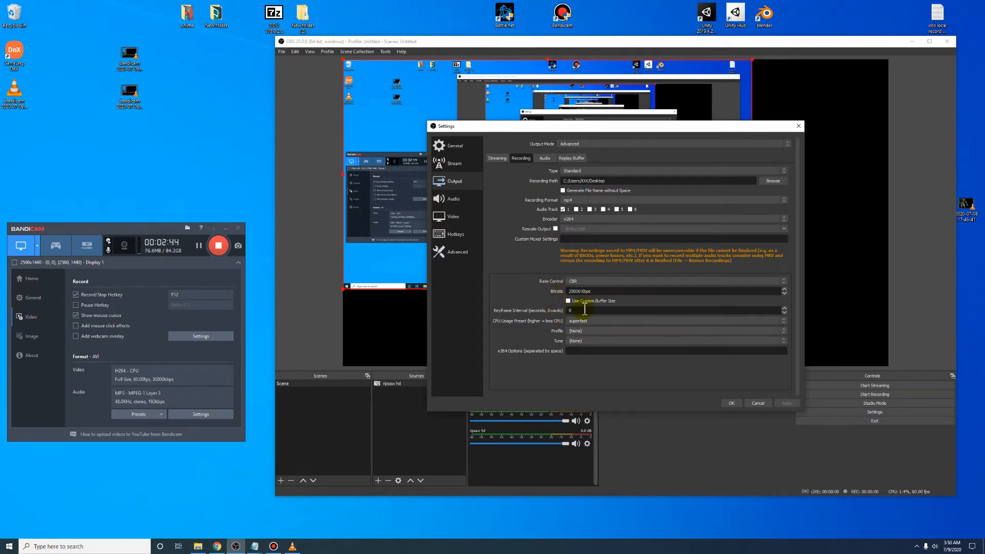
{"action": "left_click", "coordinate": [676, 320]}
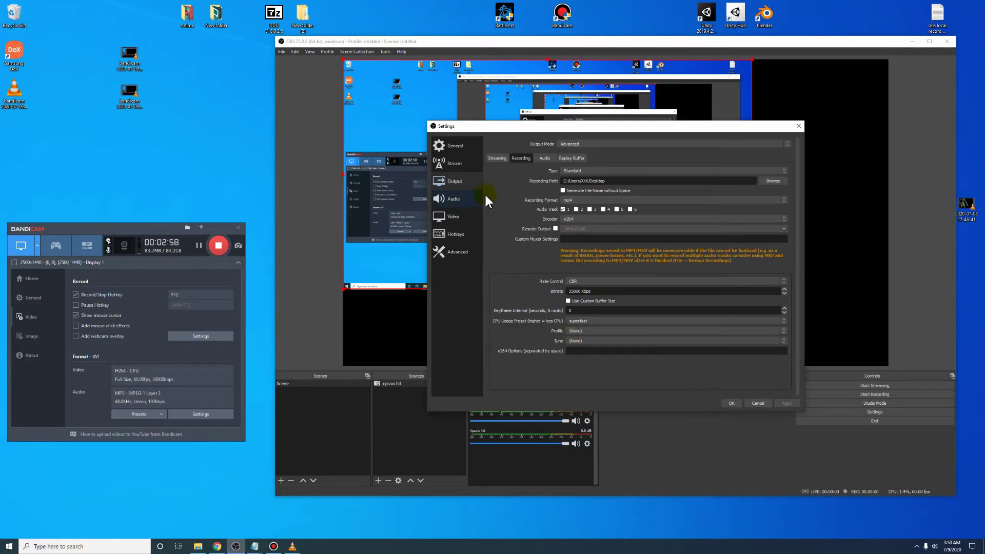
Show the Audio output tab listing six tracks at 160 bitrate
{"action": "left_click", "coordinate": [545, 158]}
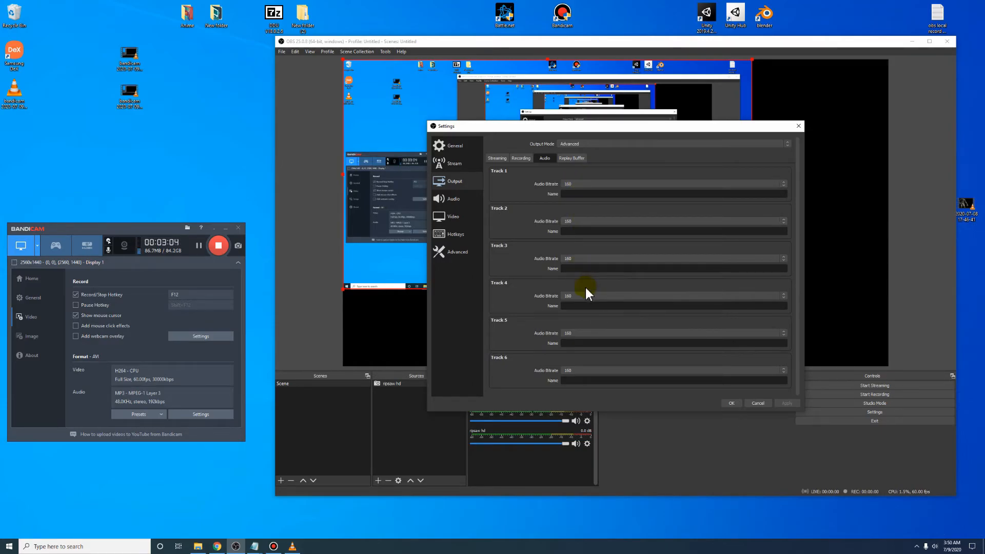
{"action": "mouse_move", "coordinate": [454, 199]}
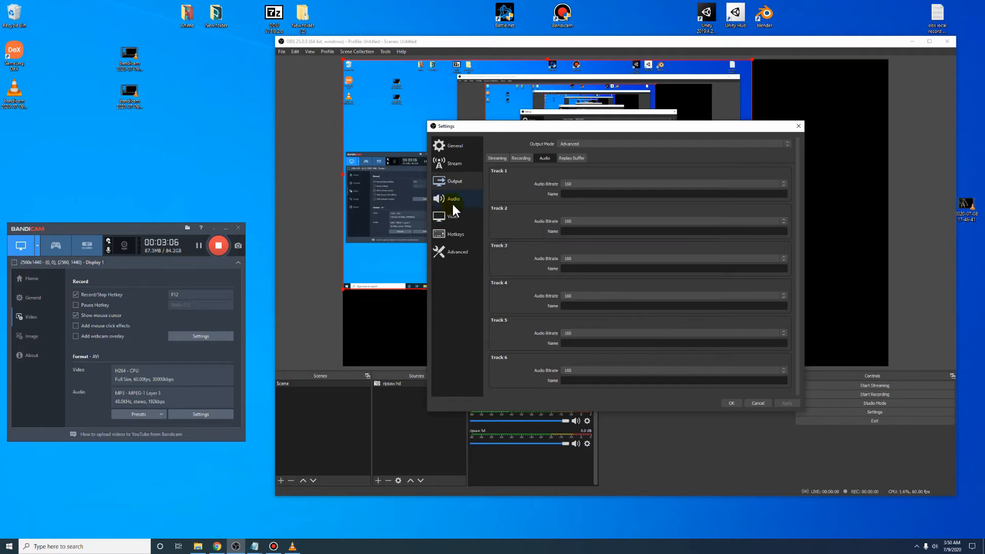
Keep Lanczos as the video downscale filter for the 2560x1440 to 1920x1080 output, then move to Advanced
{"action": "left_click", "coordinate": [454, 216]}
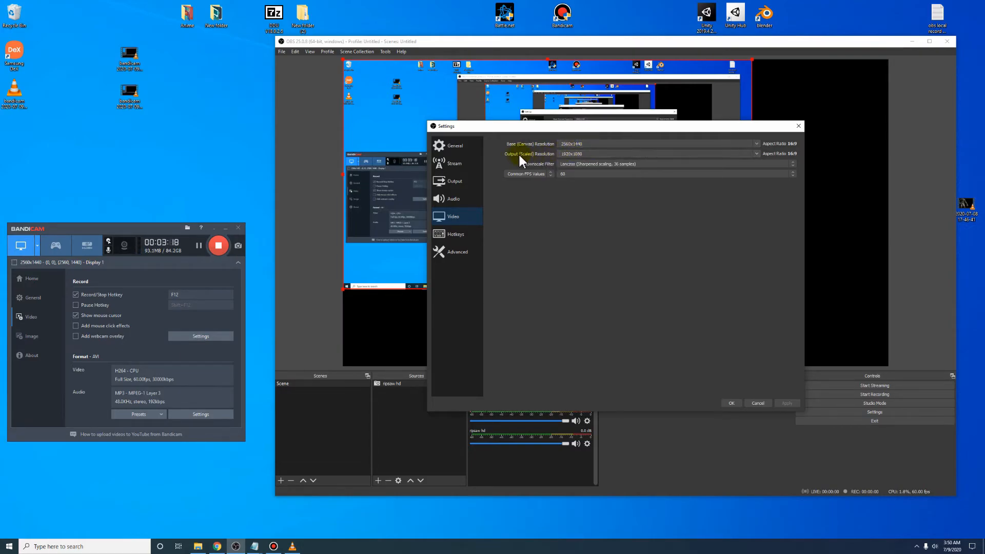
{"action": "mouse_move", "coordinate": [543, 161]}
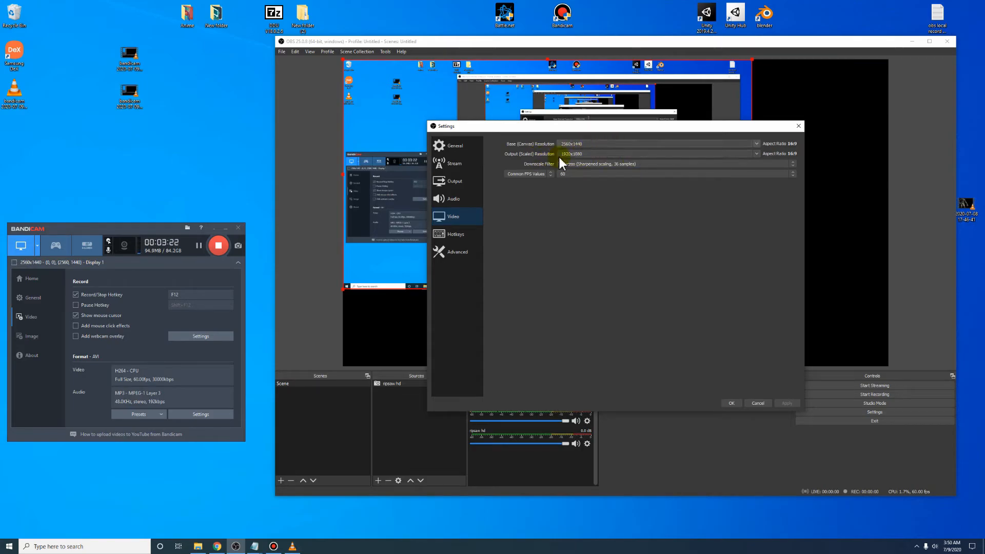
{"action": "left_click", "coordinate": [672, 163]}
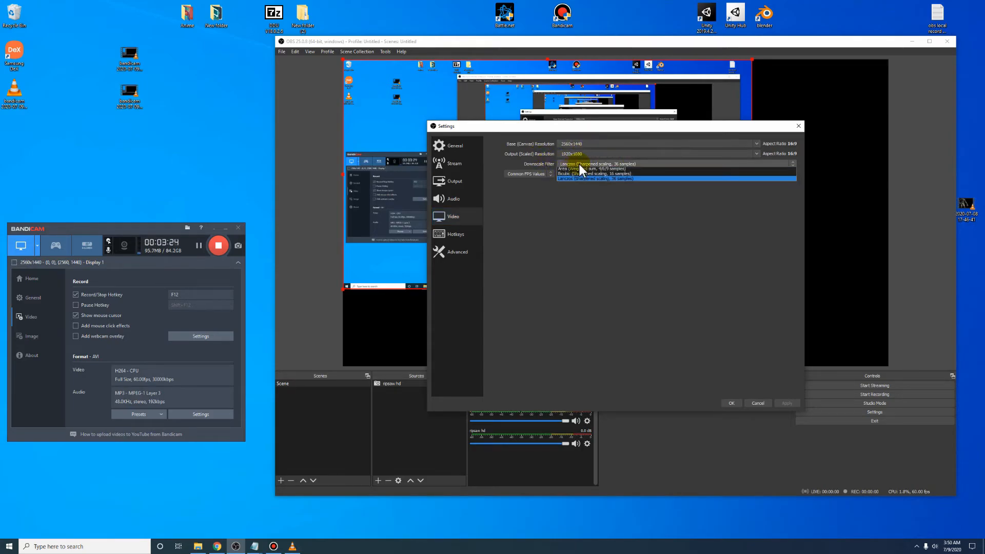
{"action": "left_click", "coordinate": [595, 164]}
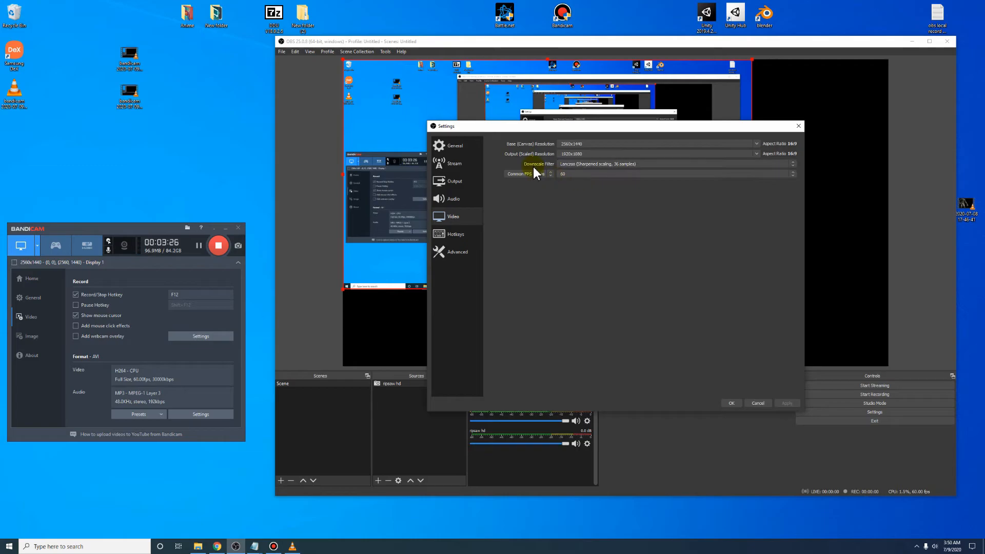
{"action": "left_click", "coordinate": [458, 252]}
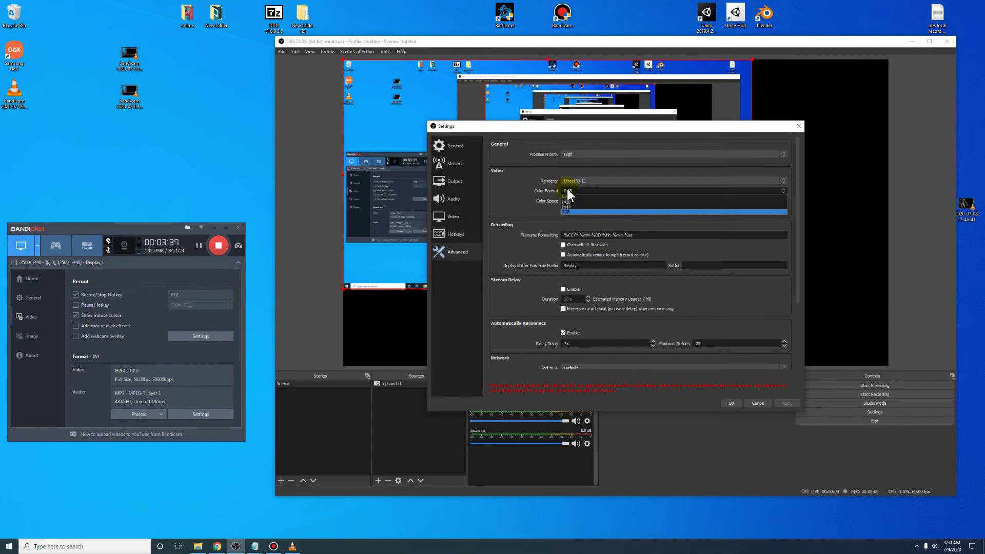
Set the advanced color format to RGB and color space to 709
{"action": "left_click", "coordinate": [567, 211]}
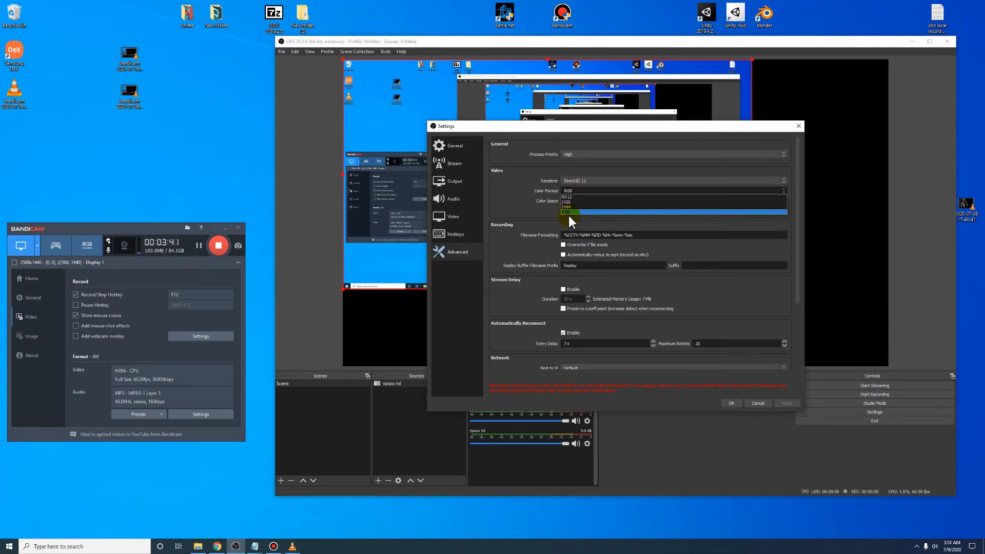
{"action": "left_click", "coordinate": [569, 212]}
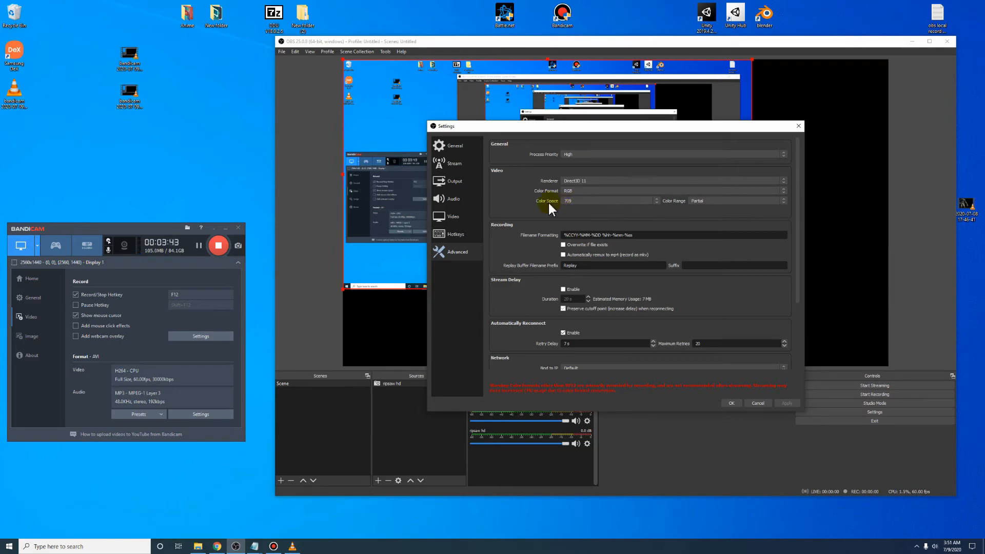
{"action": "mouse_move", "coordinate": [675, 204]}
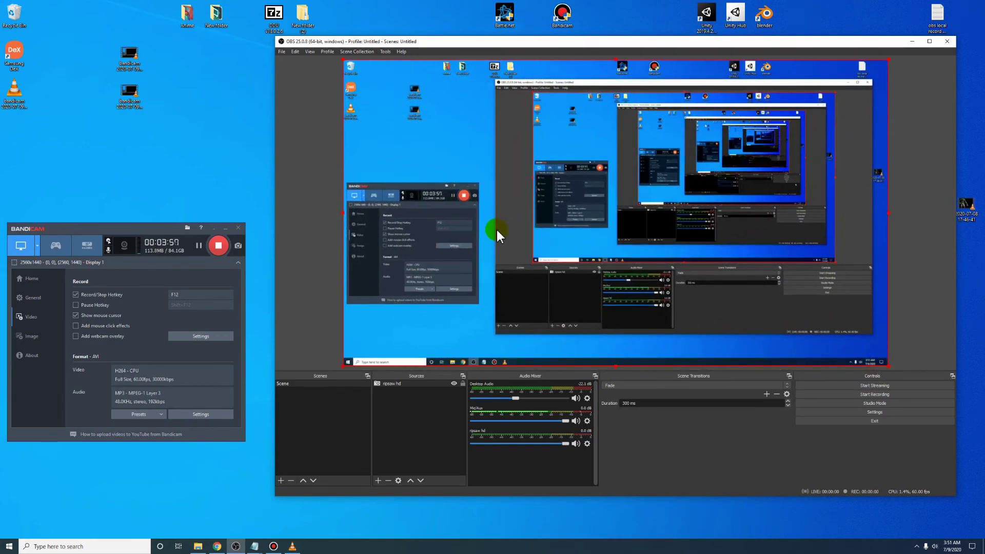
{"action": "mouse_move", "coordinate": [653, 249]}
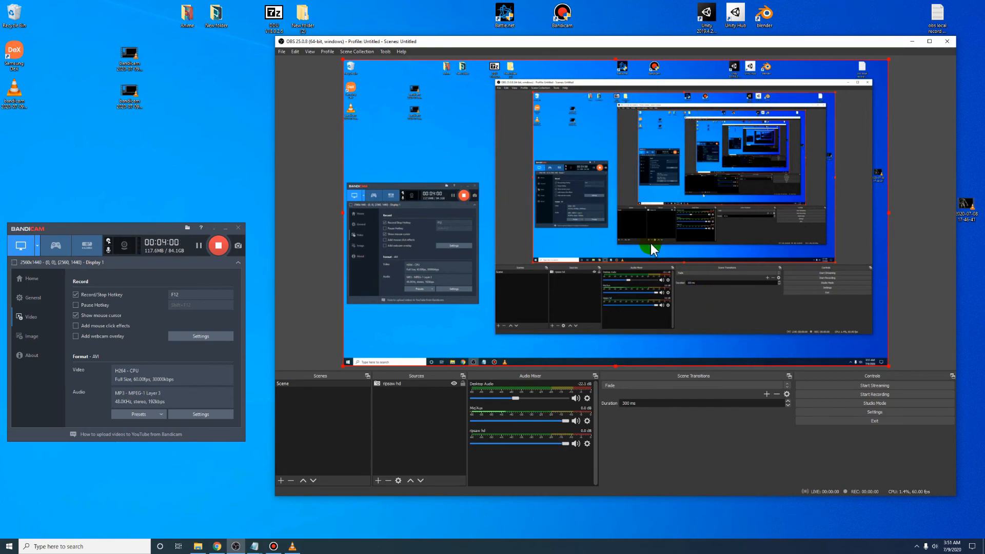
{"action": "mouse_move", "coordinate": [766, 215]}
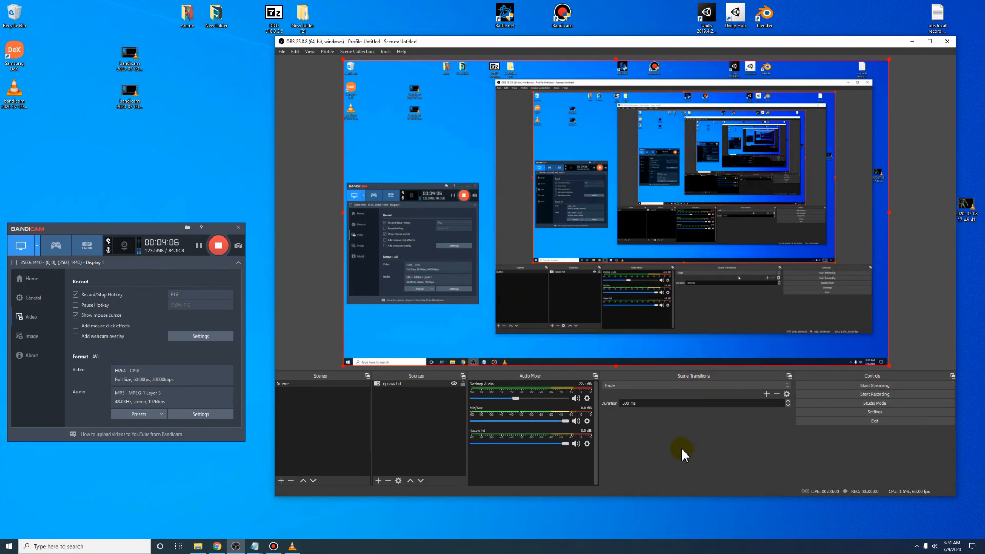
{"action": "mouse_move", "coordinate": [674, 471]}
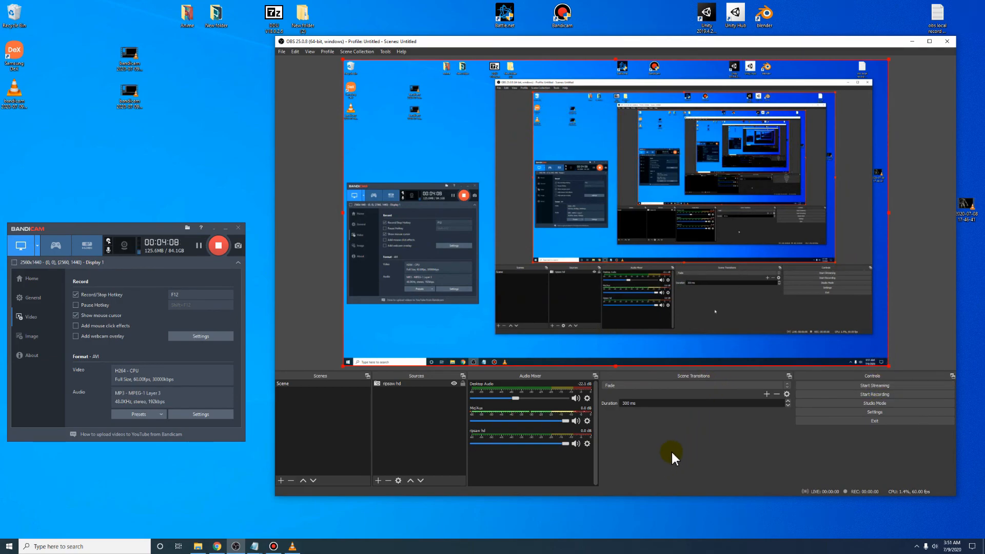